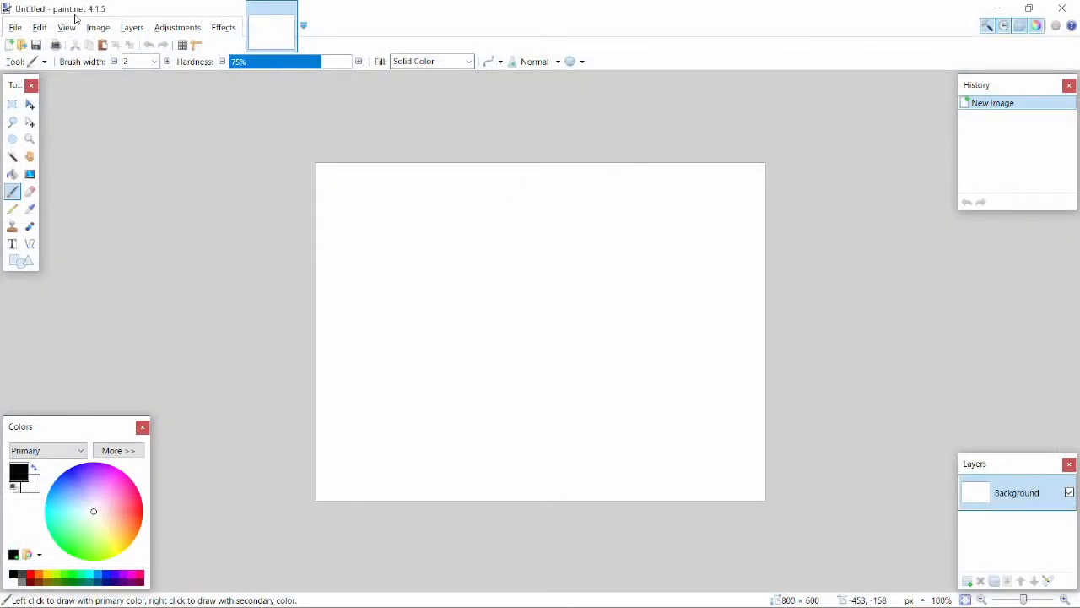
{"action": "mouse_move", "coordinate": [192, 177]}
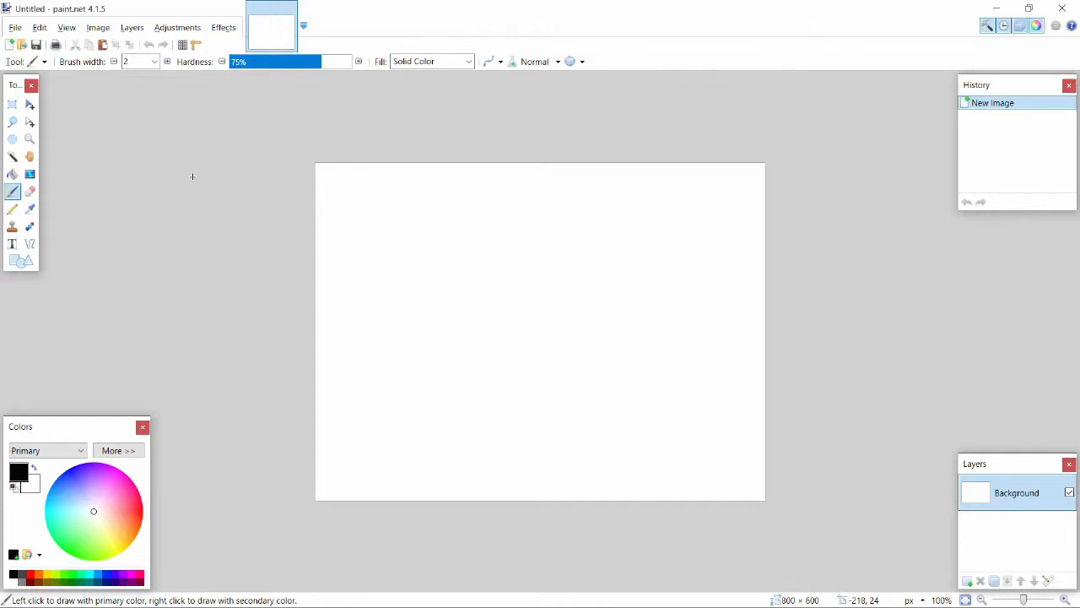
{"action": "mouse_move", "coordinate": [935, 10]}
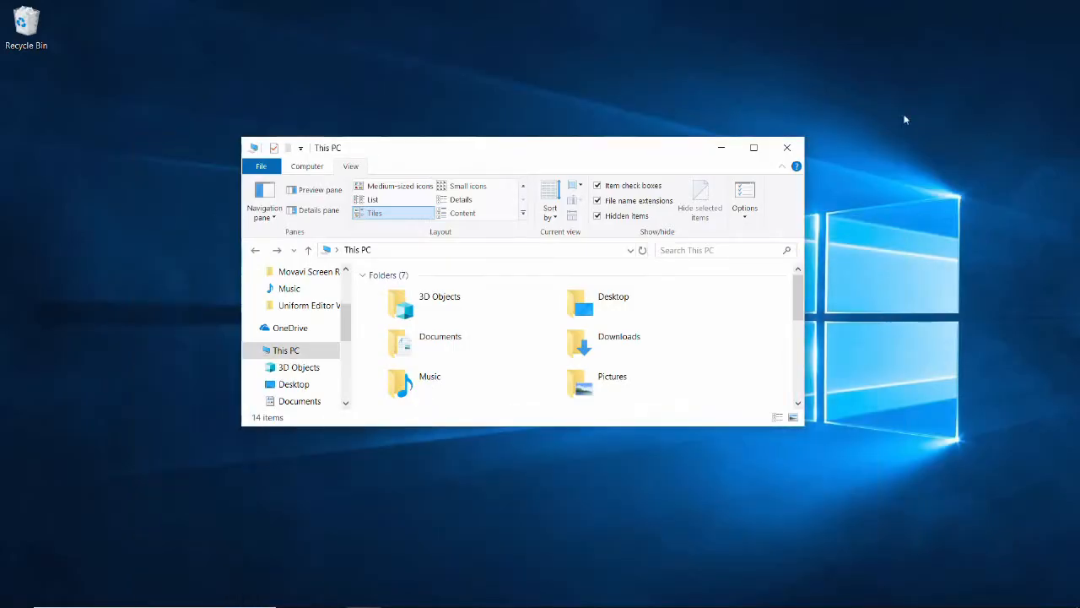
{"action": "mouse_move", "coordinate": [421, 311]}
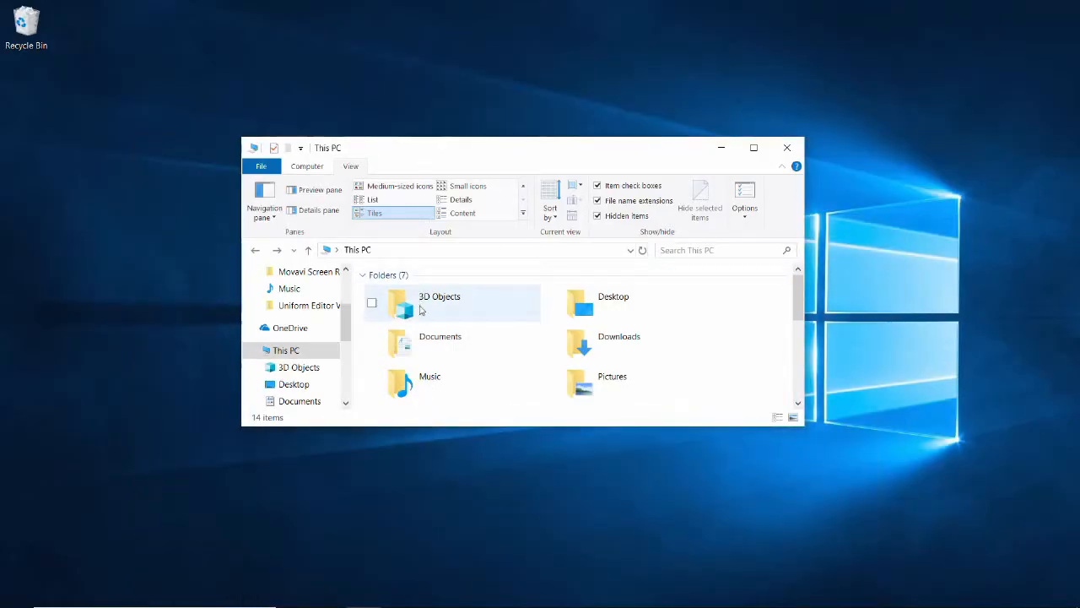
{"action": "mouse_move", "coordinate": [474, 341]}
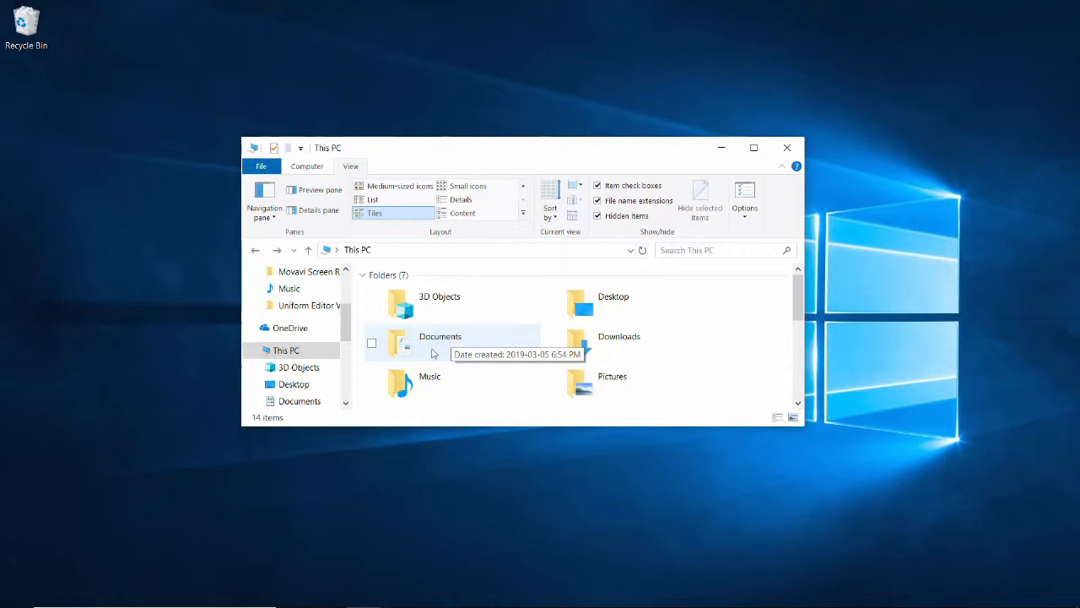
Step: Navigate into Documents > EnVision > Uniforms and open the James performer folder
{"action": "left_click", "coordinate": [398, 341]}
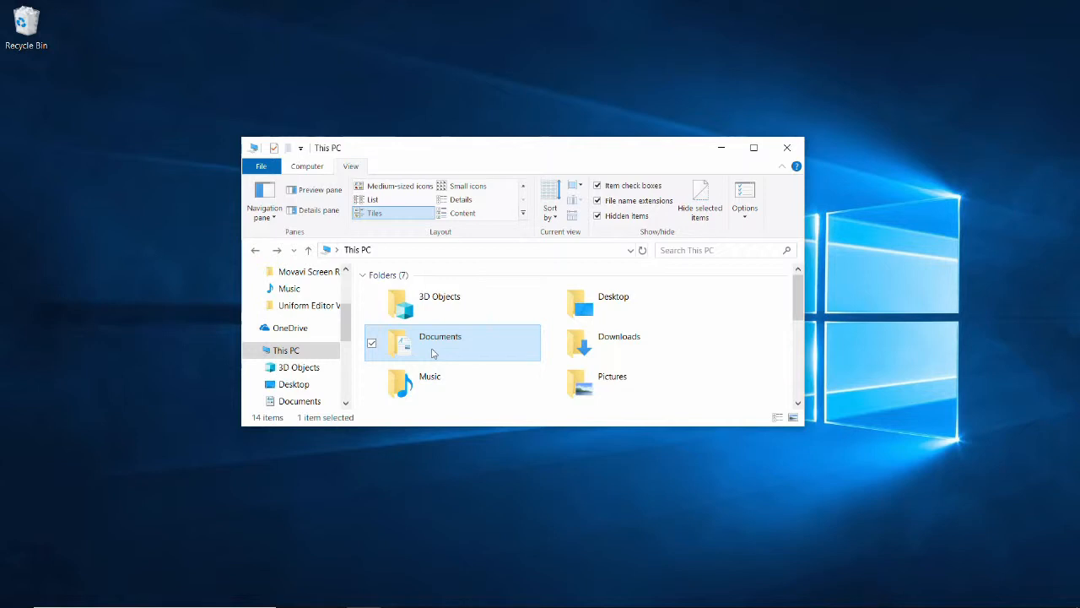
{"action": "mouse_move", "coordinate": [453, 356]}
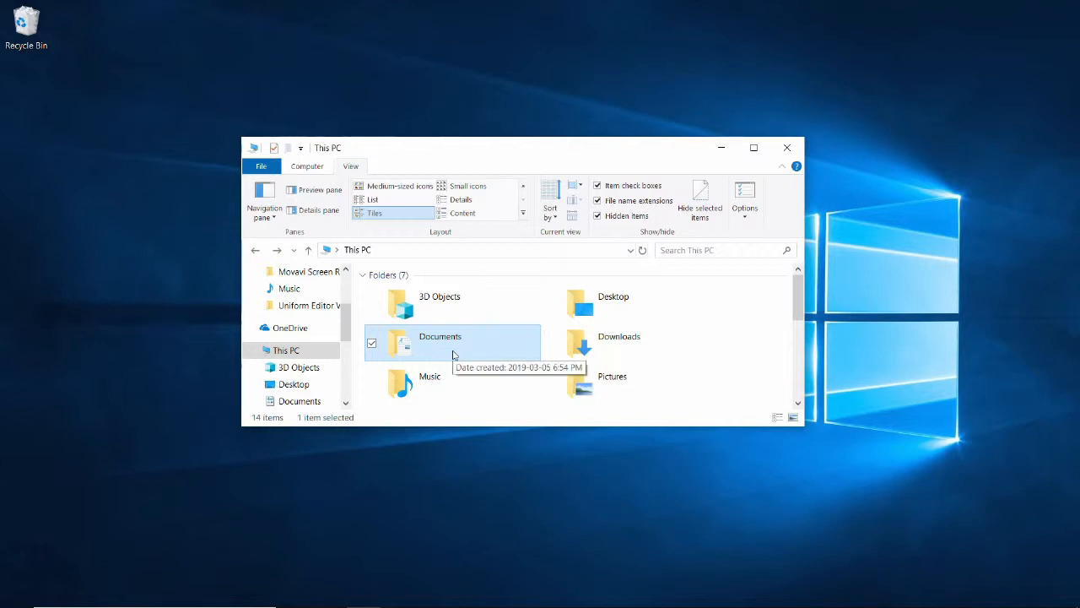
{"action": "double_click", "coordinate": [439, 336]}
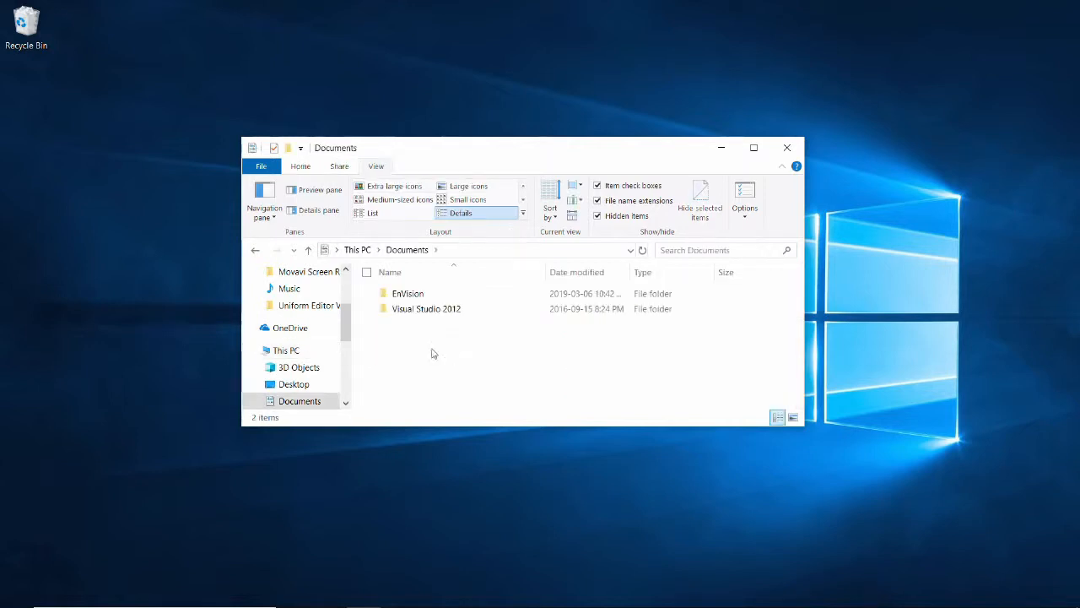
{"action": "double_click", "coordinate": [409, 294]}
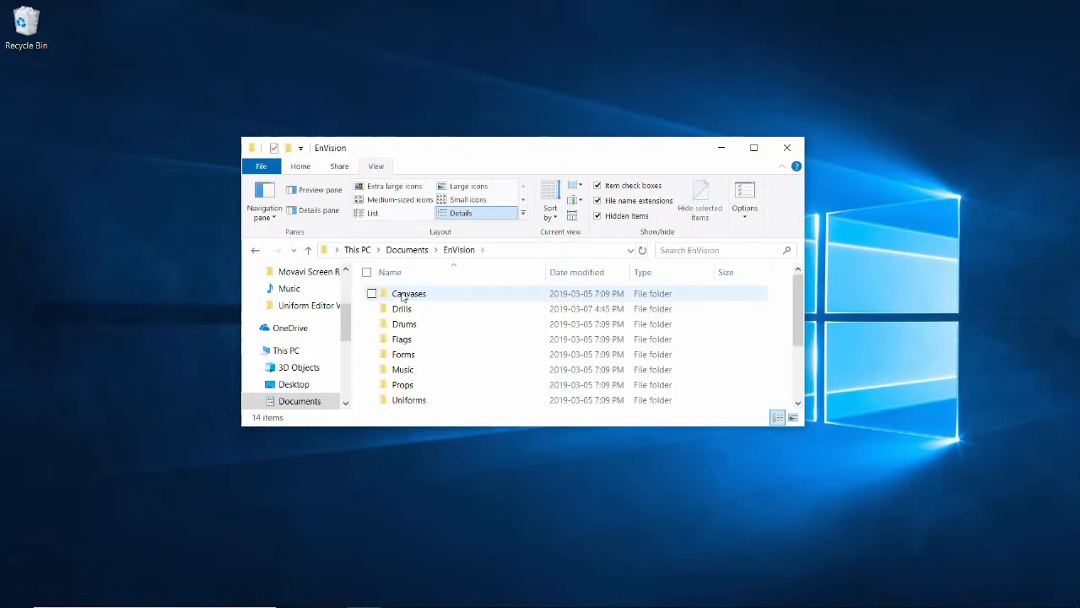
{"action": "mouse_move", "coordinate": [418, 400]}
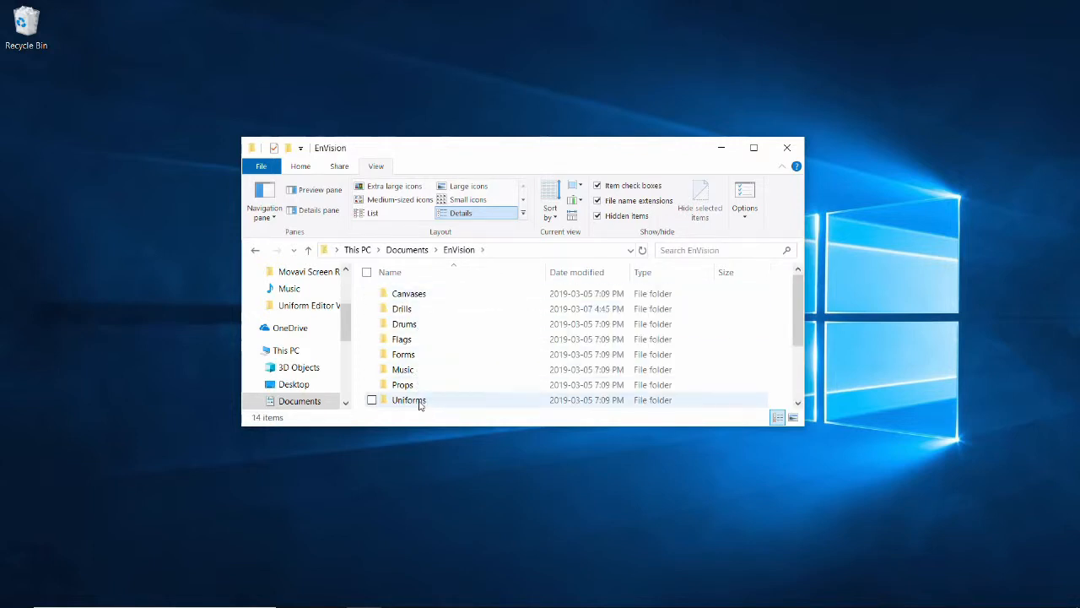
{"action": "double_click", "coordinate": [408, 398]}
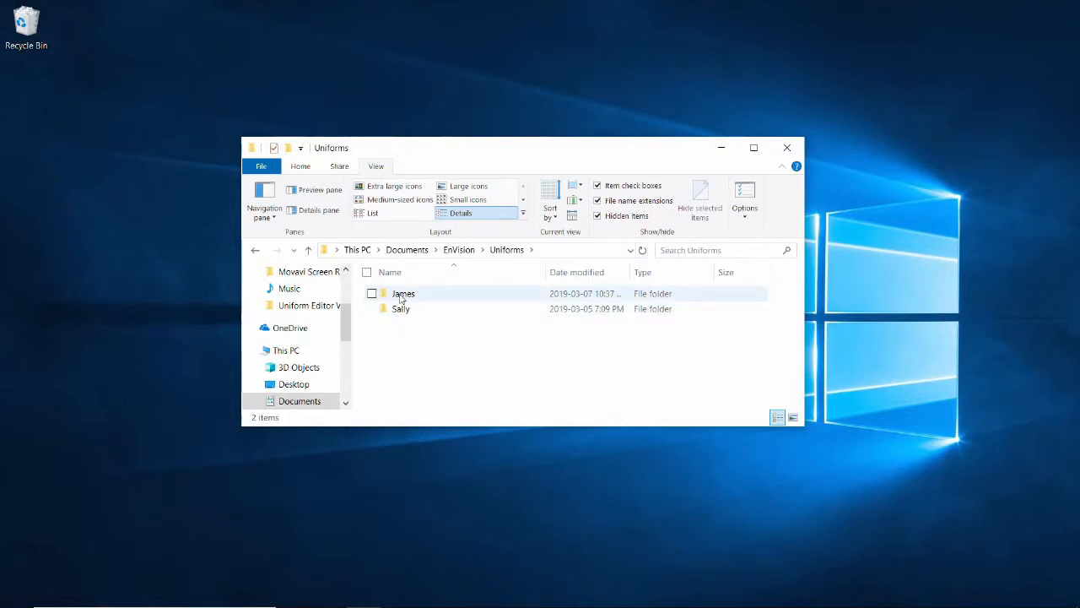
{"action": "mouse_move", "coordinate": [425, 296]}
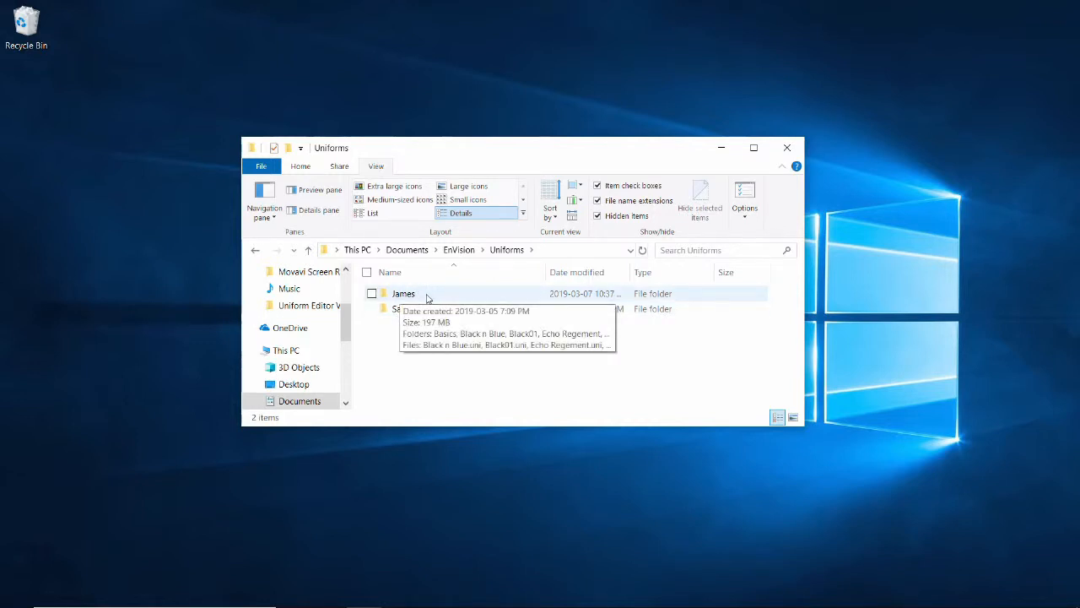
{"action": "double_click", "coordinate": [401, 293]}
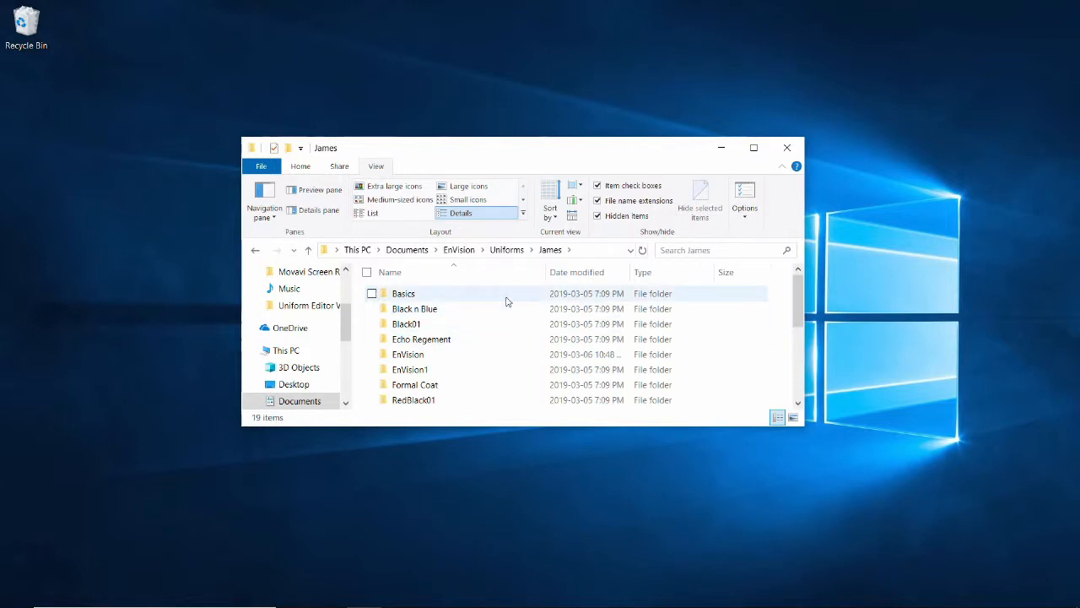
Step: Select the EnVision uniform folder among James's uniform subfolders
{"action": "scroll", "scroll_direction": "down", "scroll_amount": 3}
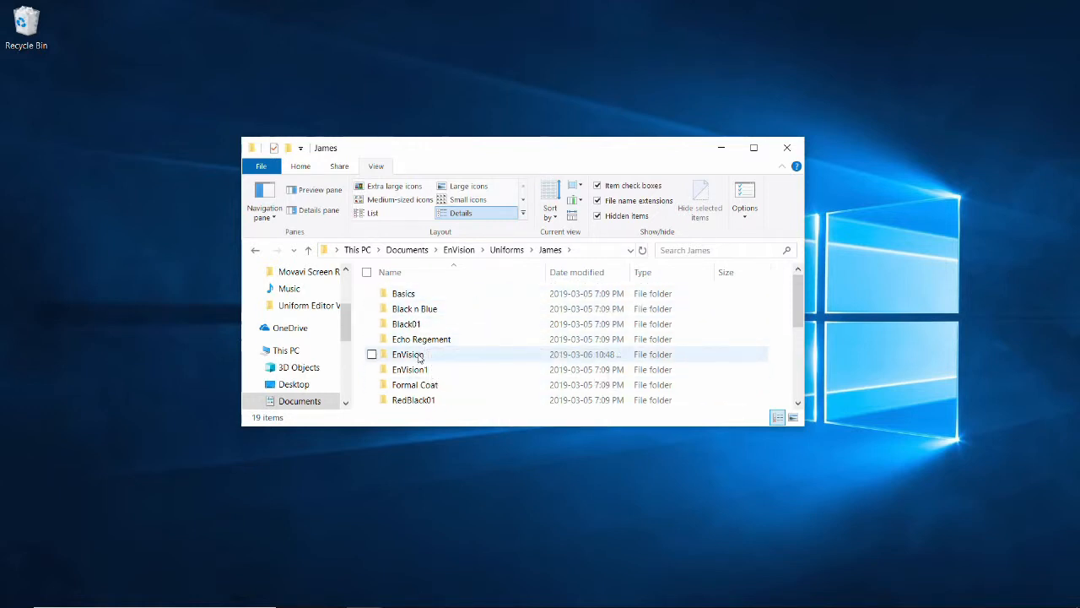
{"action": "left_click", "coordinate": [409, 355]}
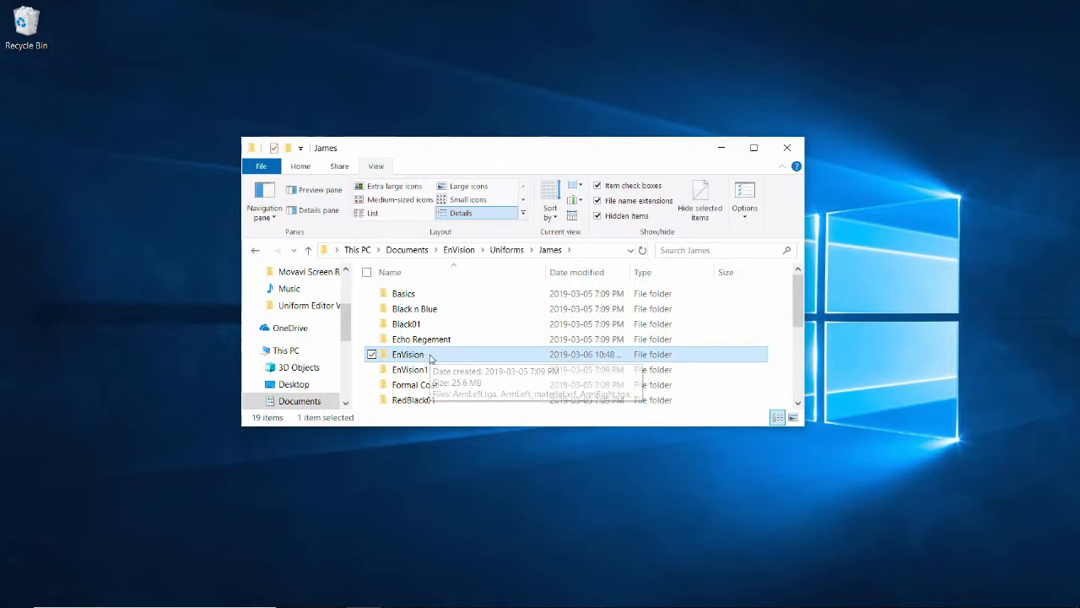
{"action": "mouse_move", "coordinate": [145, 241]}
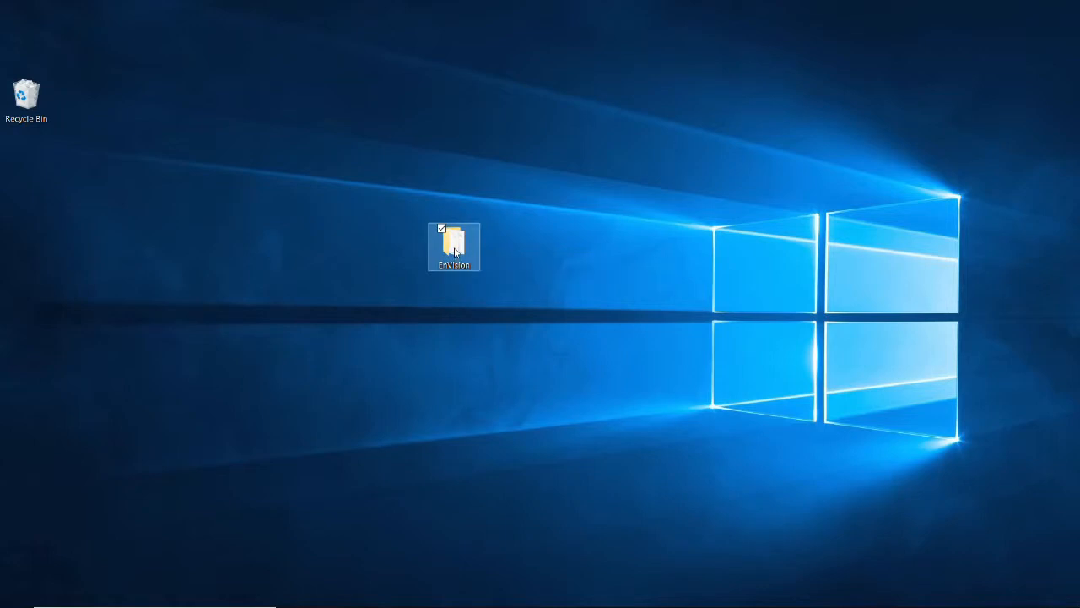
Step: Open the desktop EnVision folder and show its files as Extra large icon thumbnails
{"action": "double_click", "coordinate": [454, 244]}
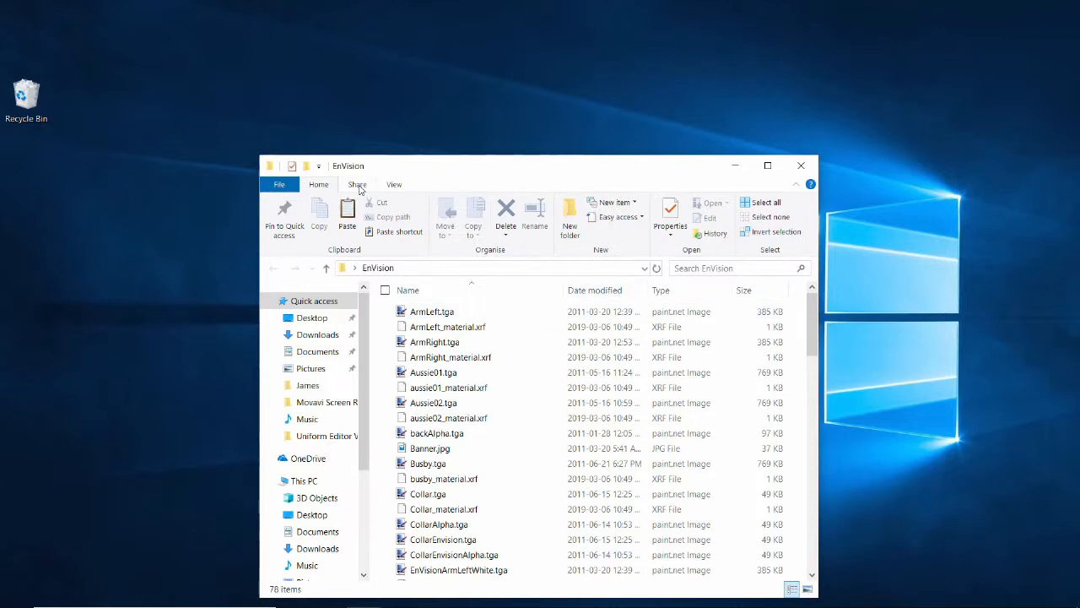
{"action": "left_click", "coordinate": [393, 184]}
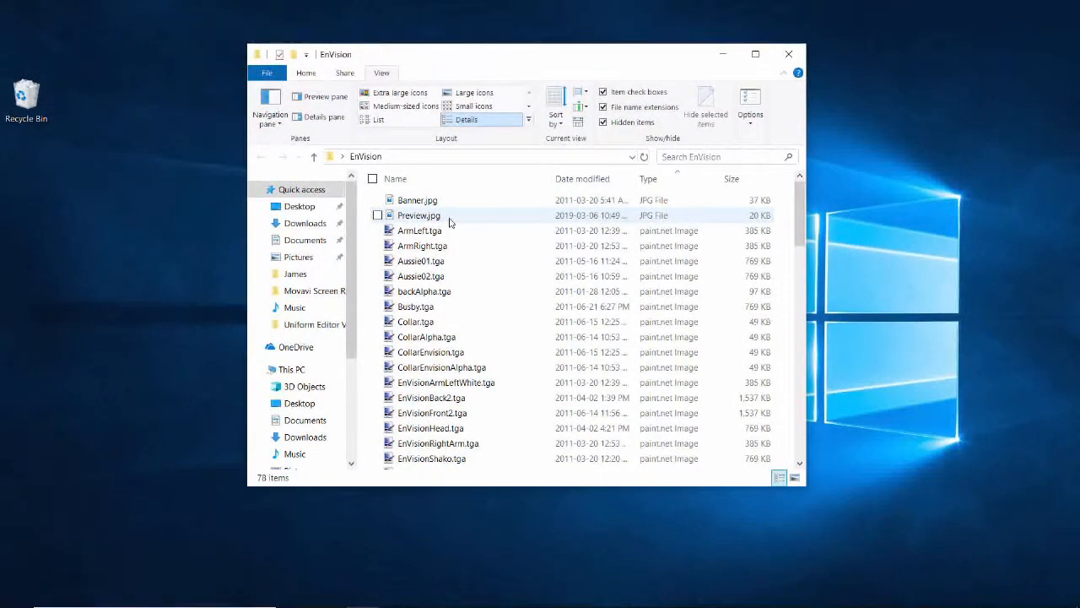
{"action": "left_click", "coordinate": [473, 92]}
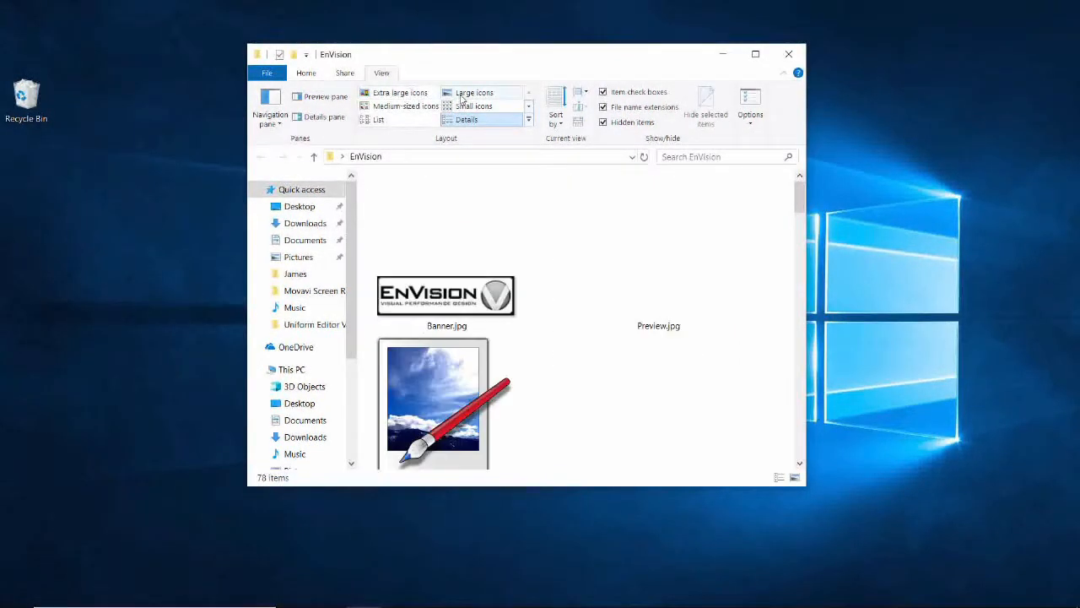
Step: Switch to Large icons, browse the texture thumbnails and select EnVisionFront2.tga
{"action": "left_click", "coordinate": [476, 91]}
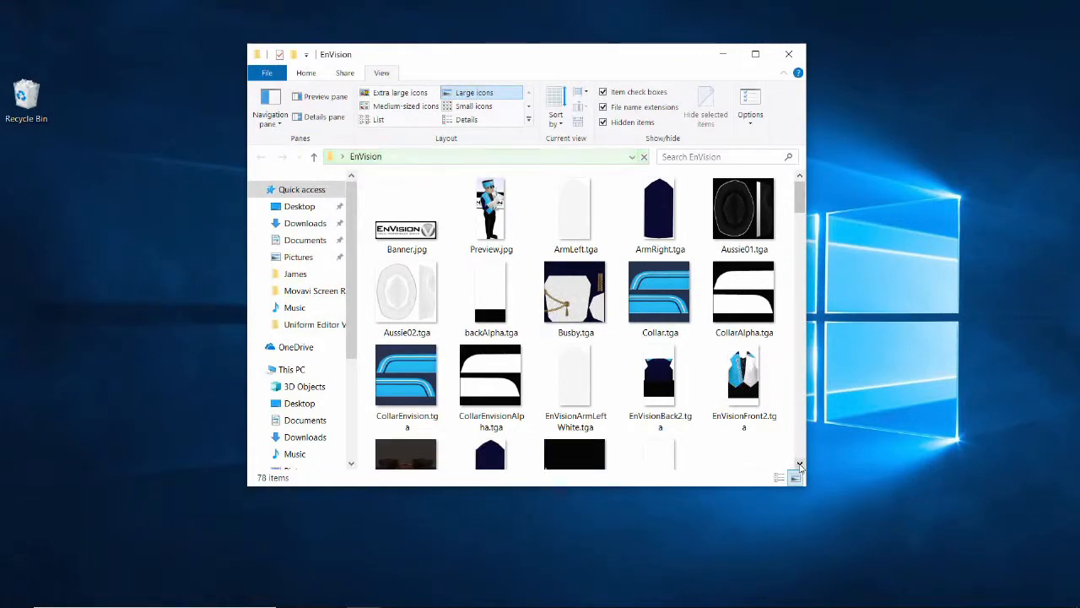
{"action": "scroll", "scroll_direction": "down", "scroll_amount": 3}
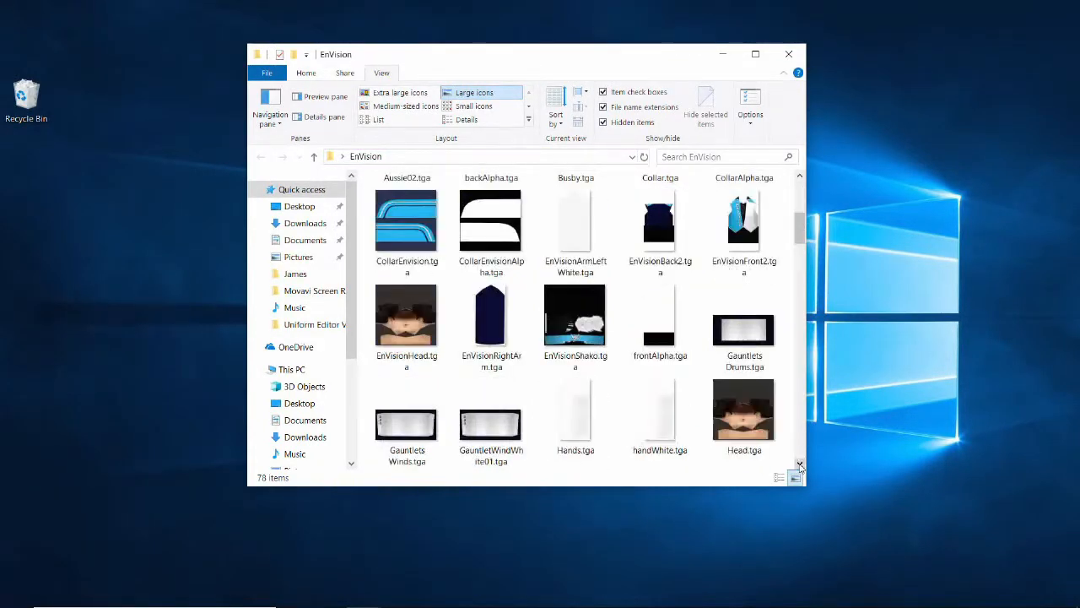
{"action": "scroll", "scroll_direction": "down", "scroll_amount": 3}
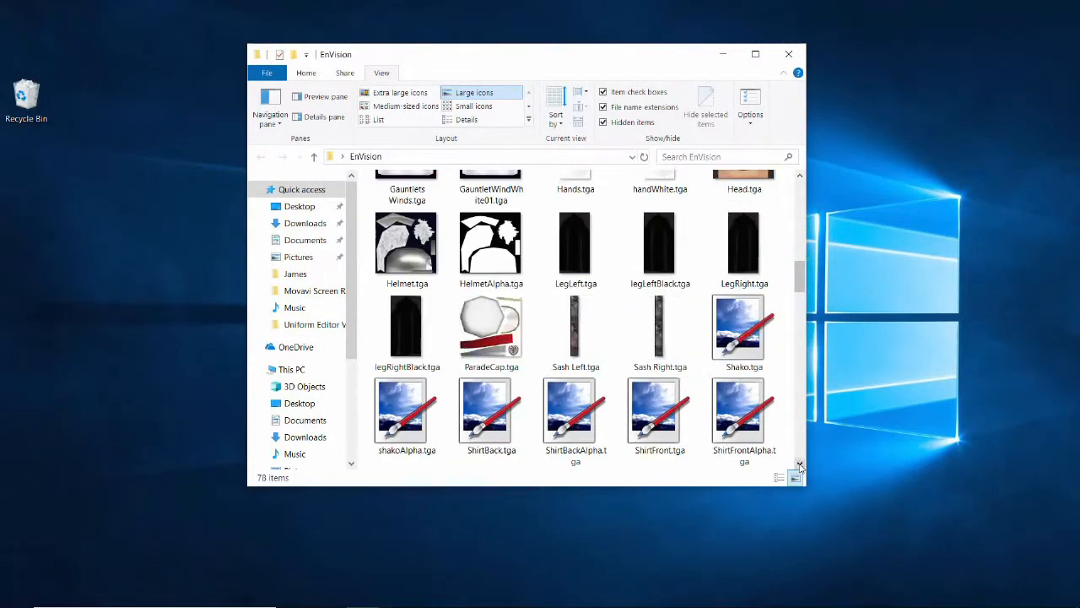
{"action": "scroll", "scroll_direction": "down", "scroll_amount": 3}
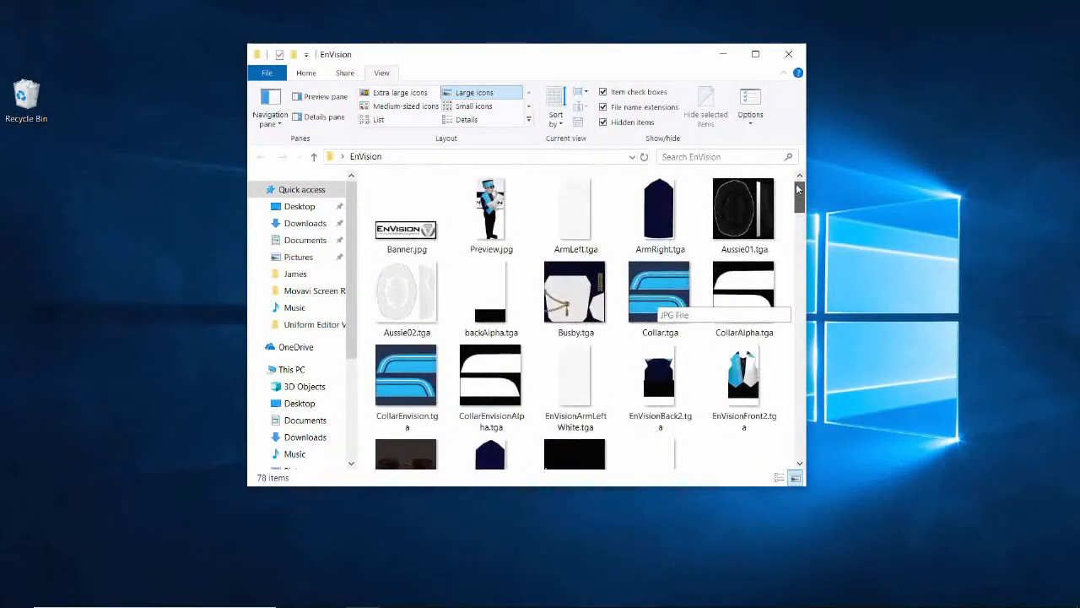
{"action": "left_click", "coordinate": [660, 295]}
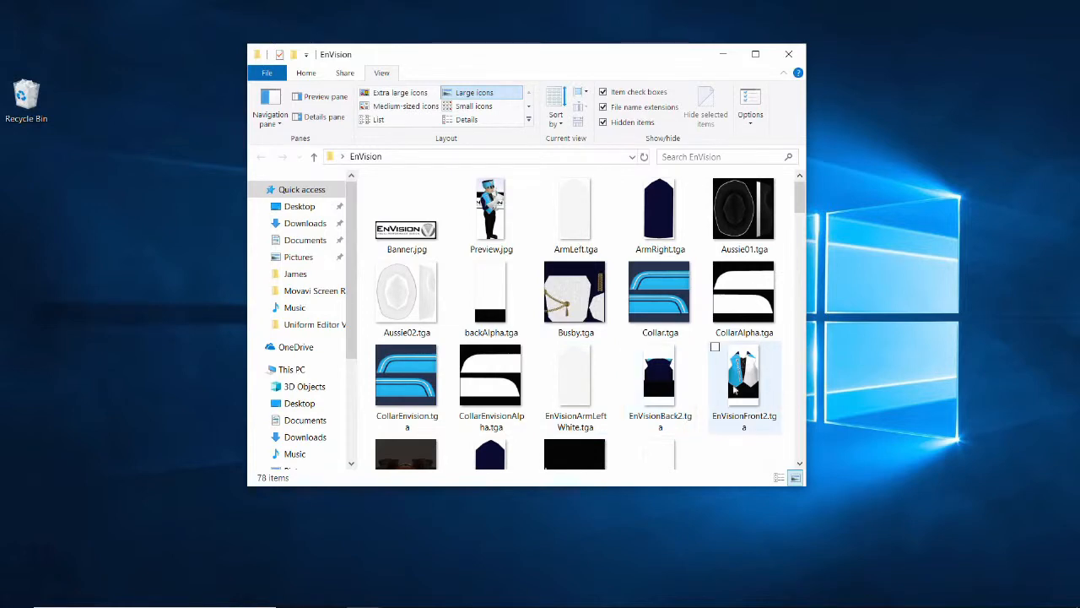
Step: Open EnVisionFront2.tga with paint.net from its Open with menu
{"action": "right_click", "coordinate": [743, 374]}
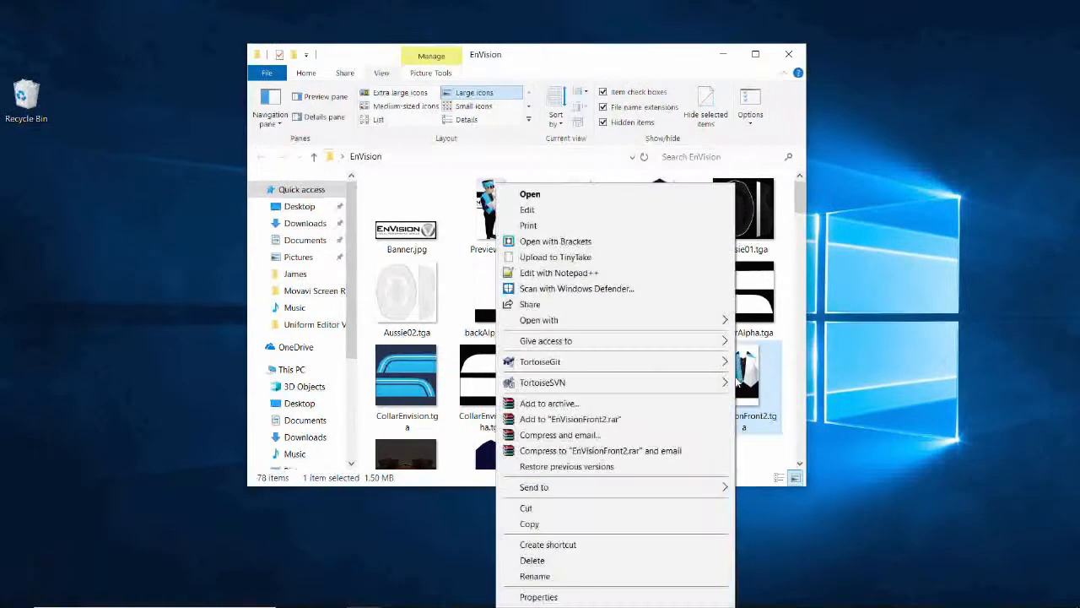
{"action": "left_click", "coordinate": [538, 320]}
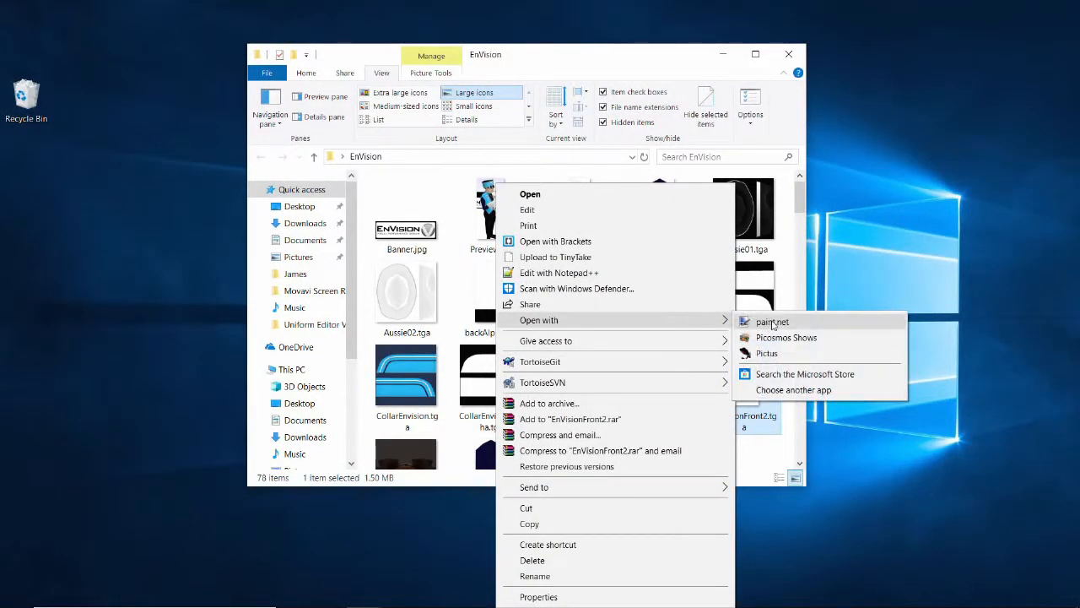
{"action": "left_click", "coordinate": [771, 320]}
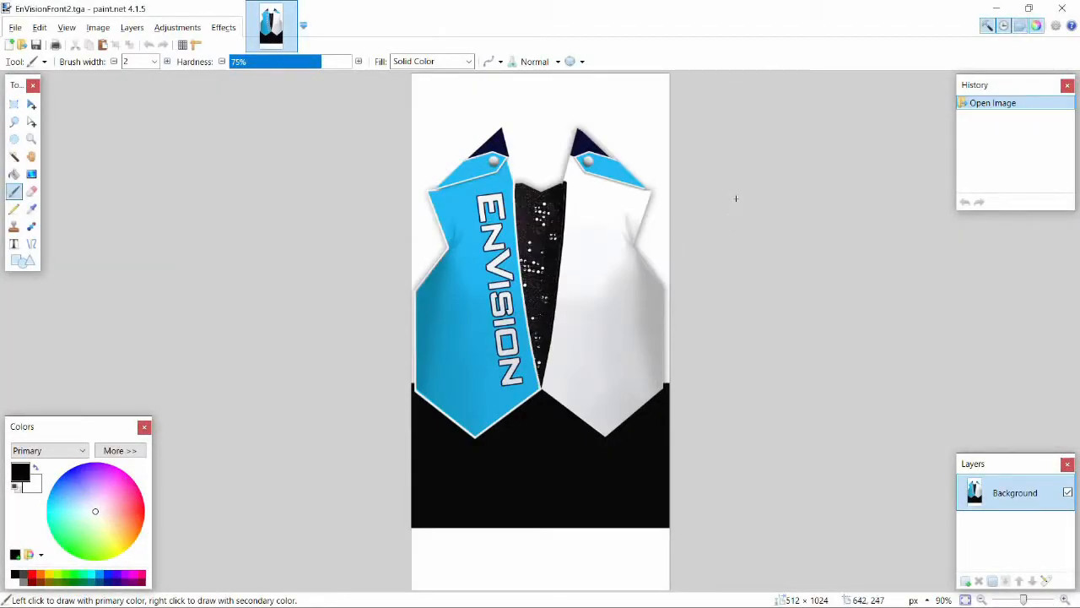
{"action": "mouse_move", "coordinate": [728, 206]}
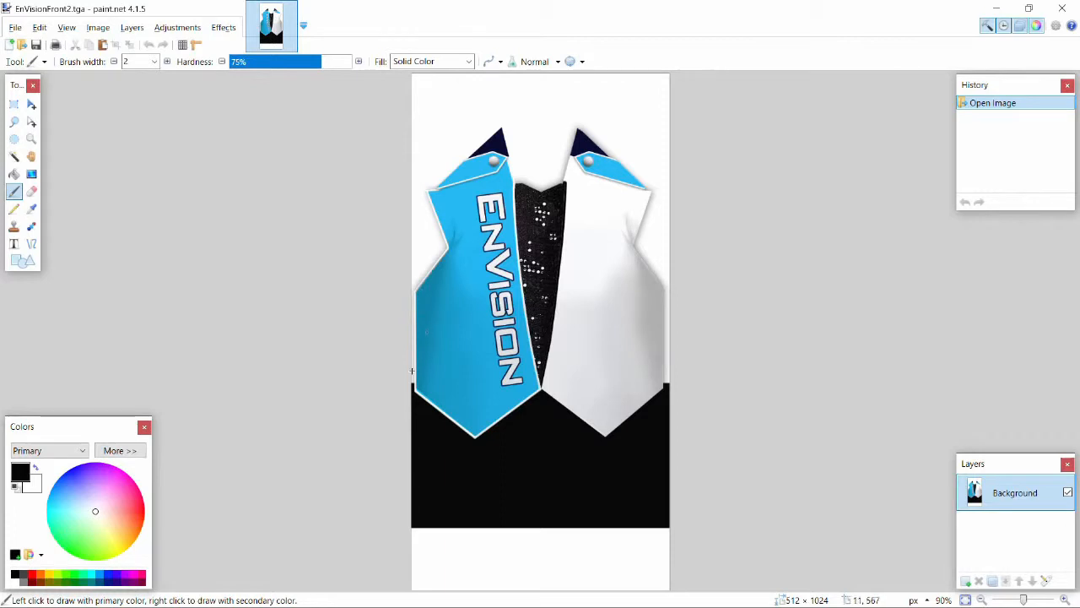
{"action": "mouse_move", "coordinate": [114, 481]}
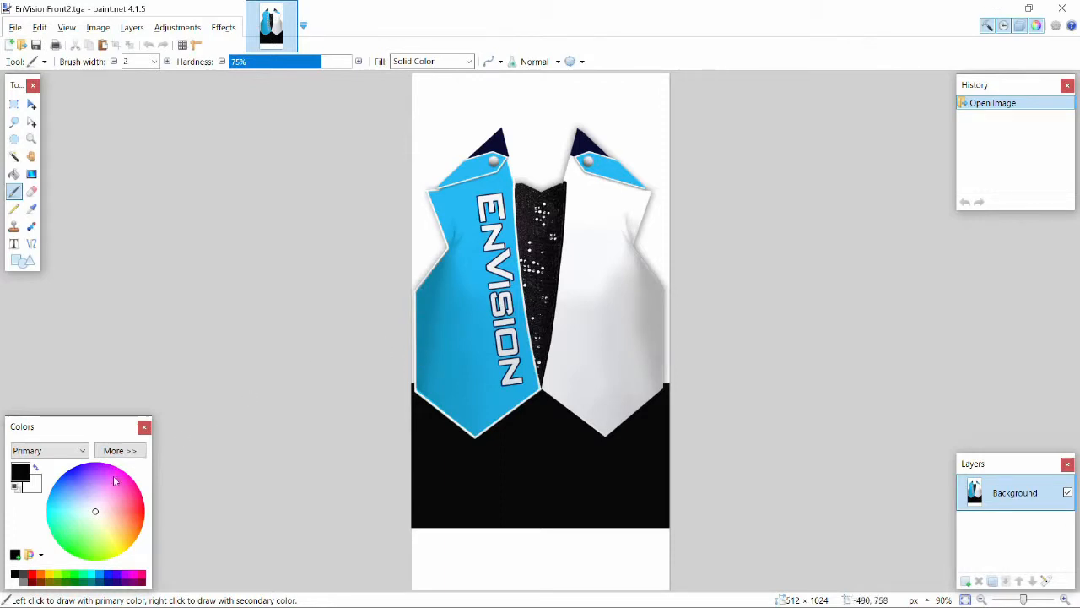
Step: Paint green freehand scribbles across the shirt front, then switch the colour to pink
{"action": "left_click", "coordinate": [71, 537]}
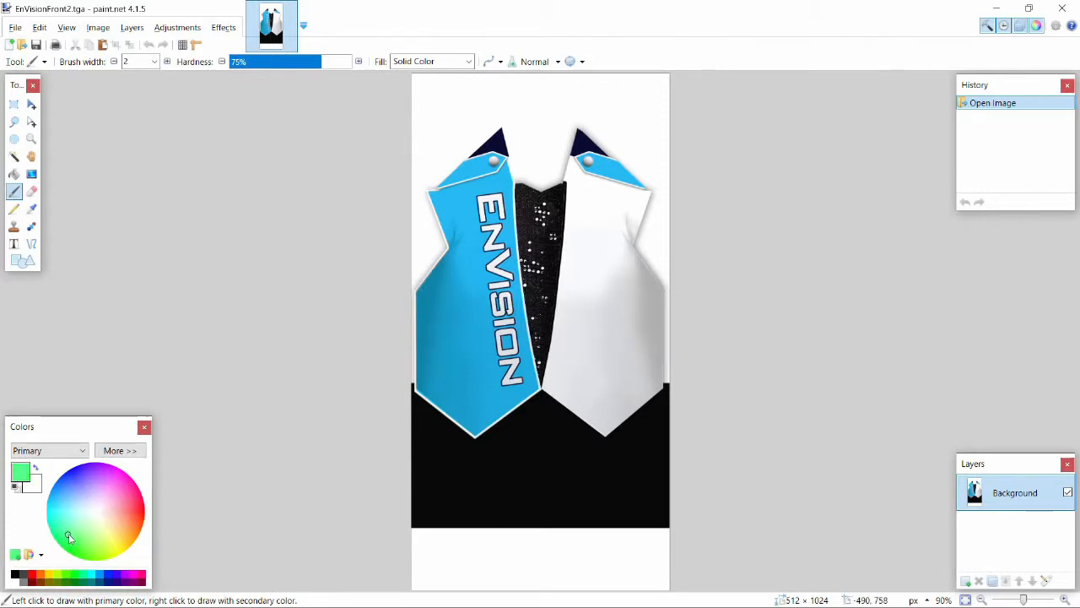
{"action": "left_click_drag", "start_coordinate": [442, 532], "coordinate": [523, 553]}
{"action": "type", "text": "8"}
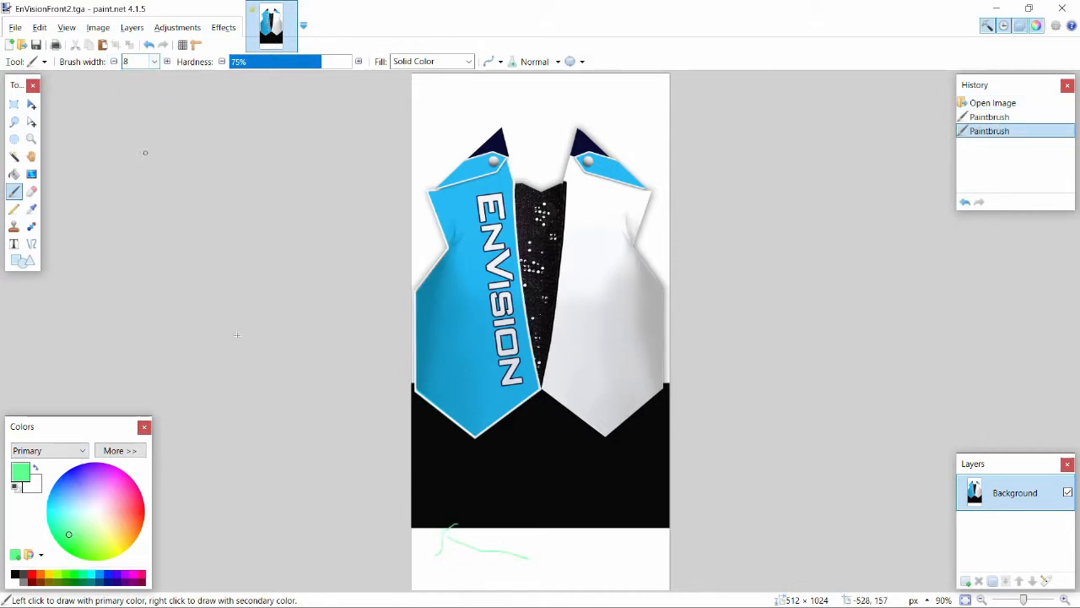
{"action": "left_click_drag", "start_coordinate": [456, 540], "coordinate": [507, 554]}
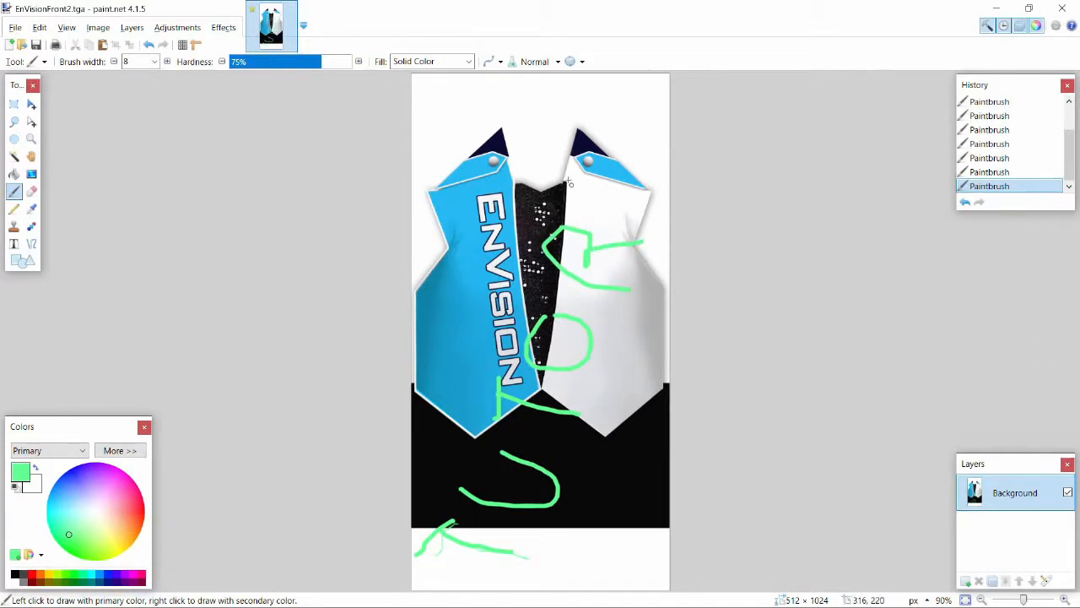
{"action": "left_click_drag", "start_coordinate": [557, 186], "coordinate": [642, 132]}
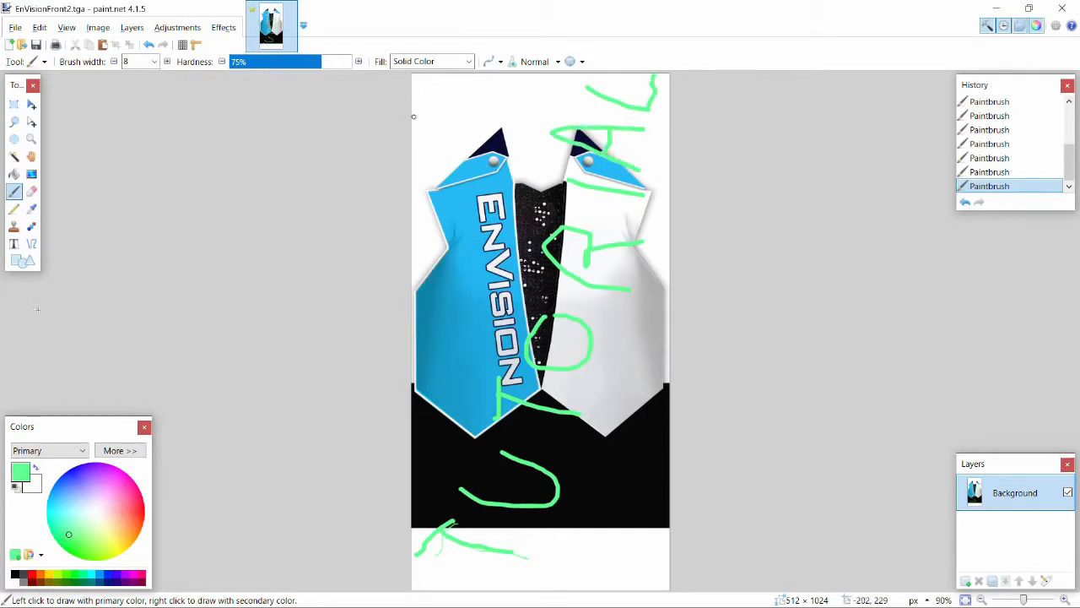
{"action": "left_click", "coordinate": [108, 488]}
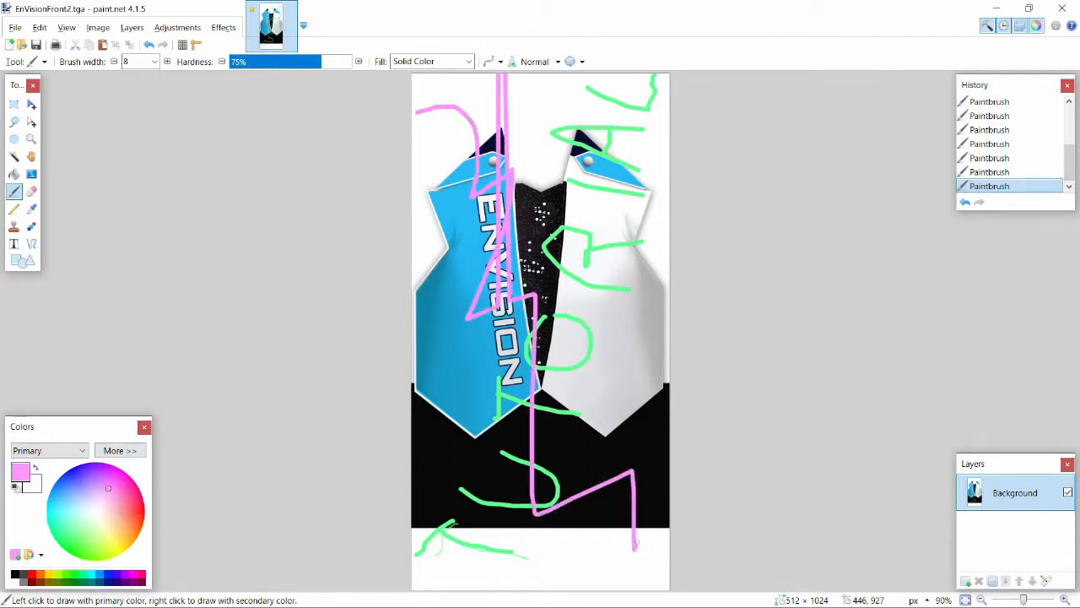
Step: Save the edited image with the default save configuration and switch to EnVision
{"action": "left_click", "coordinate": [10, 27]}
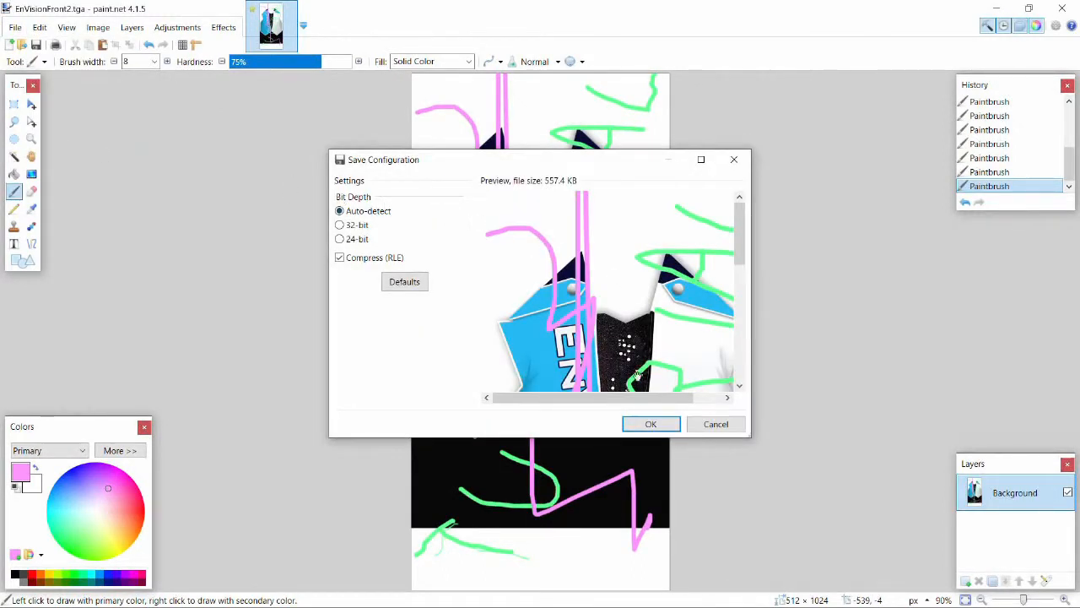
{"action": "left_click", "coordinate": [651, 423]}
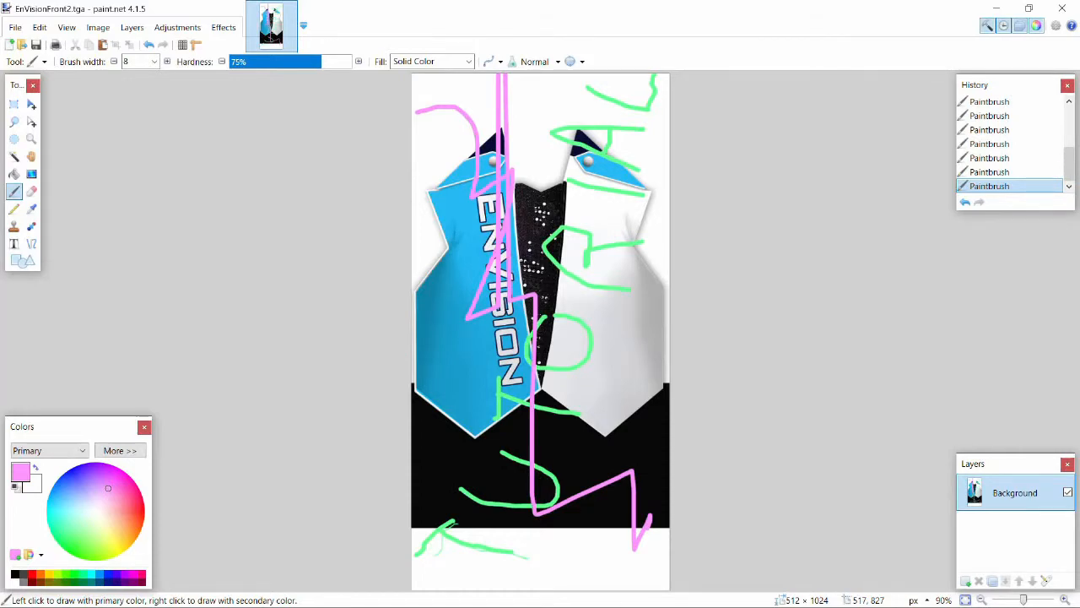
{"action": "key", "text": "alt+tab"}
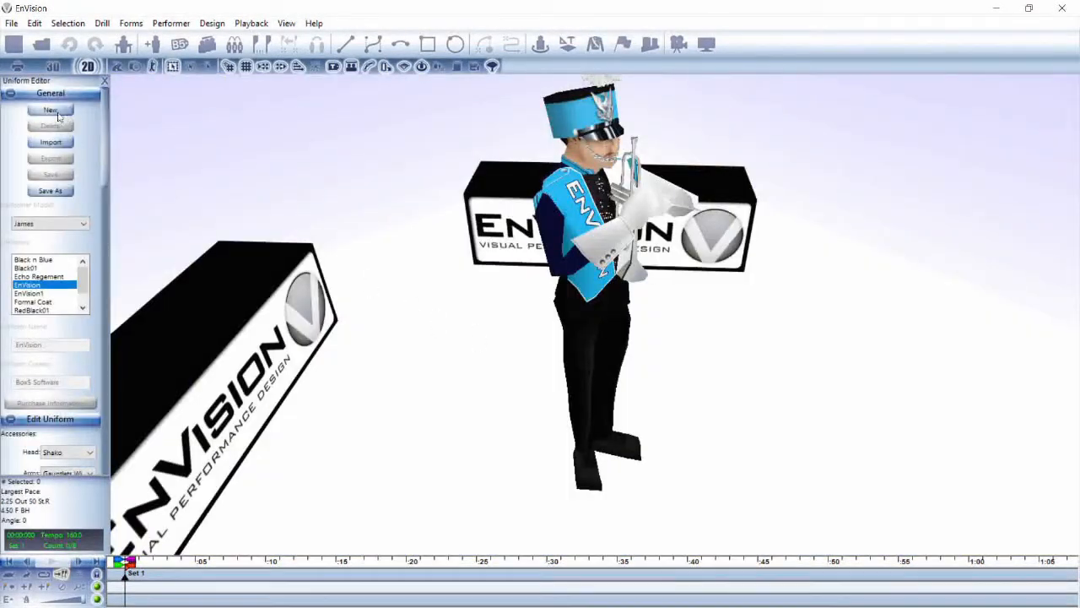
Step: Create and accept a new uniform named Tutorial in the Uniform Editor
{"action": "left_click", "coordinate": [51, 112]}
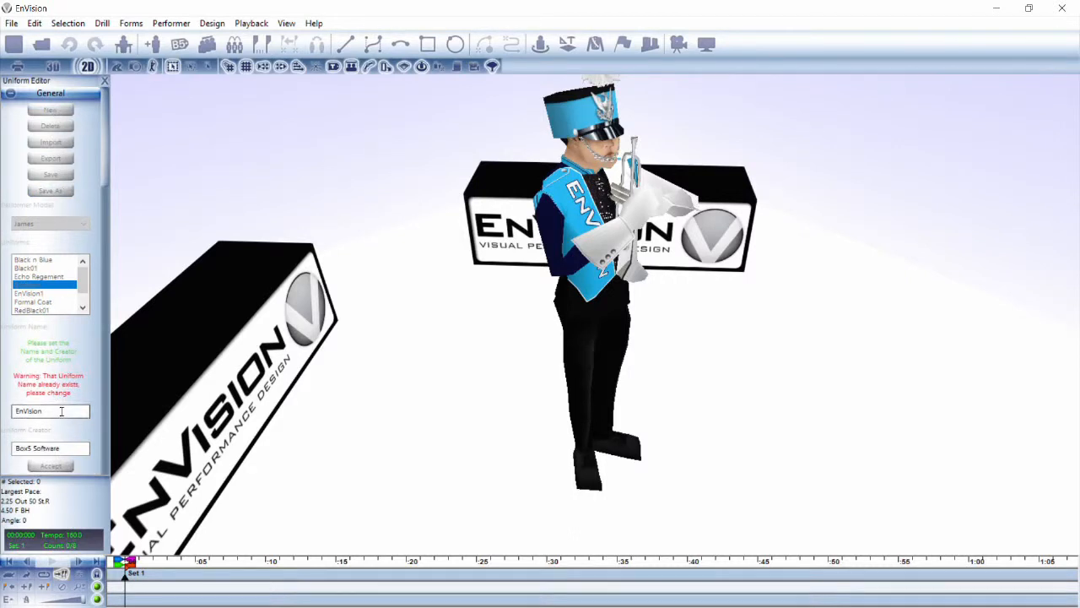
{"action": "type", "text": "Tutorial"}
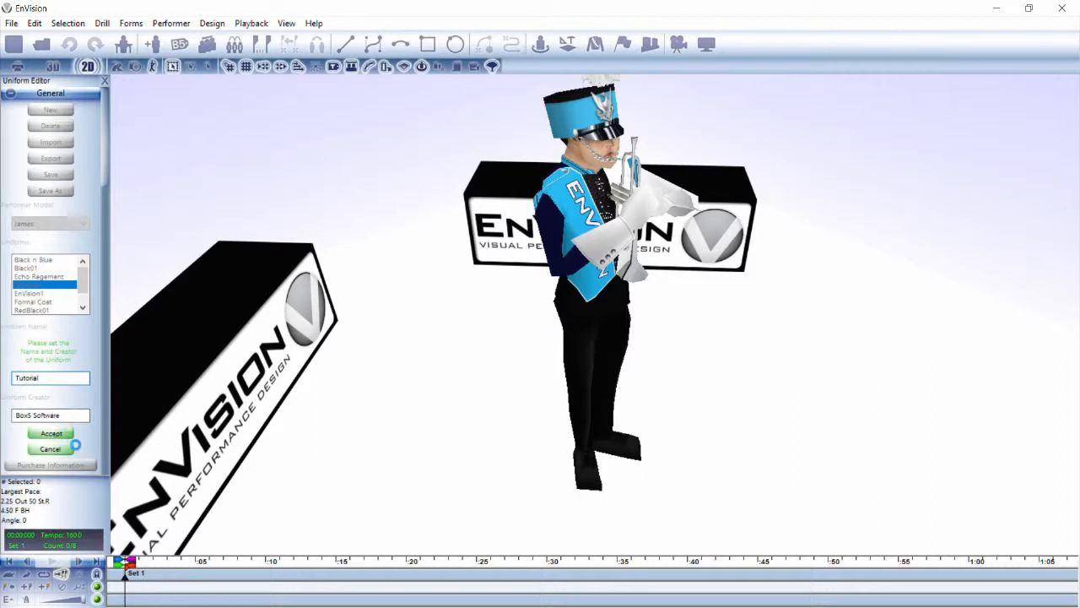
{"action": "left_click", "coordinate": [49, 434]}
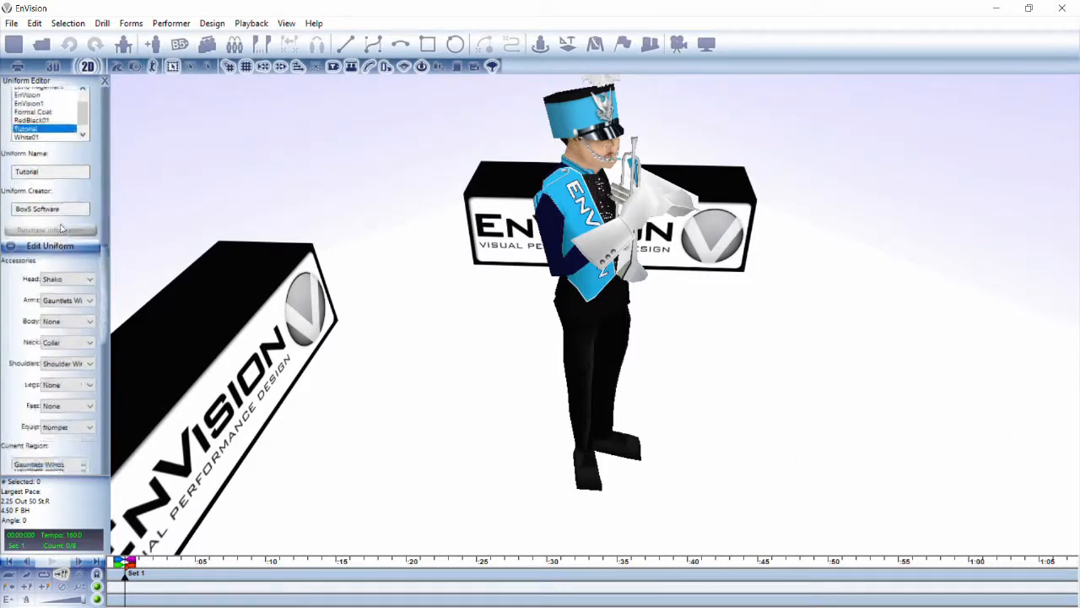
Step: Load EnVisionFront2.tga from the desktop EnVision folder as the ShirtFront region texture
{"action": "left_click", "coordinate": [47, 322]}
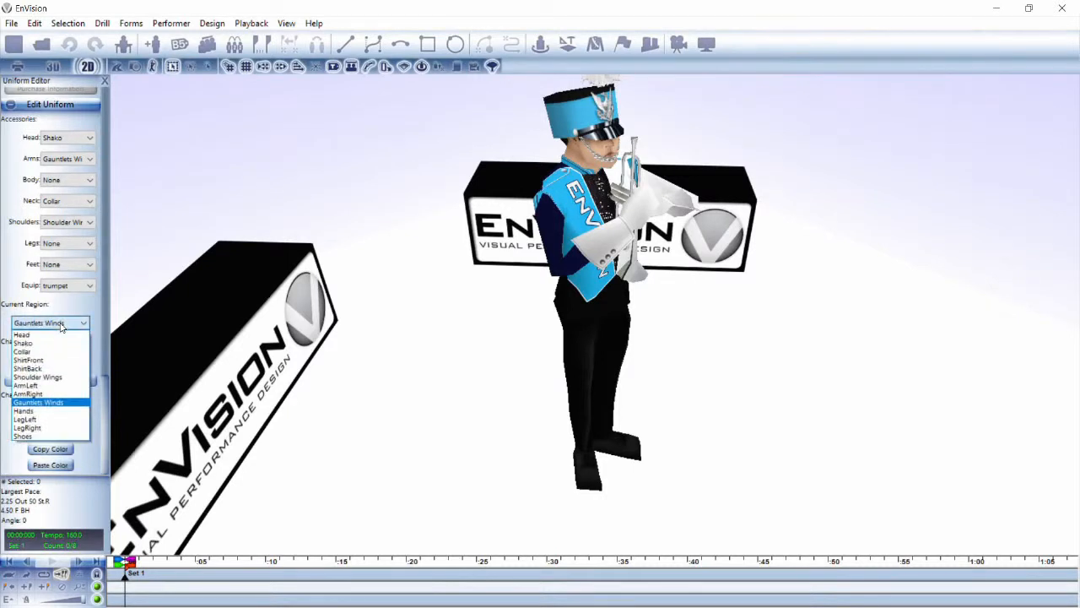
{"action": "left_click", "coordinate": [27, 359]}
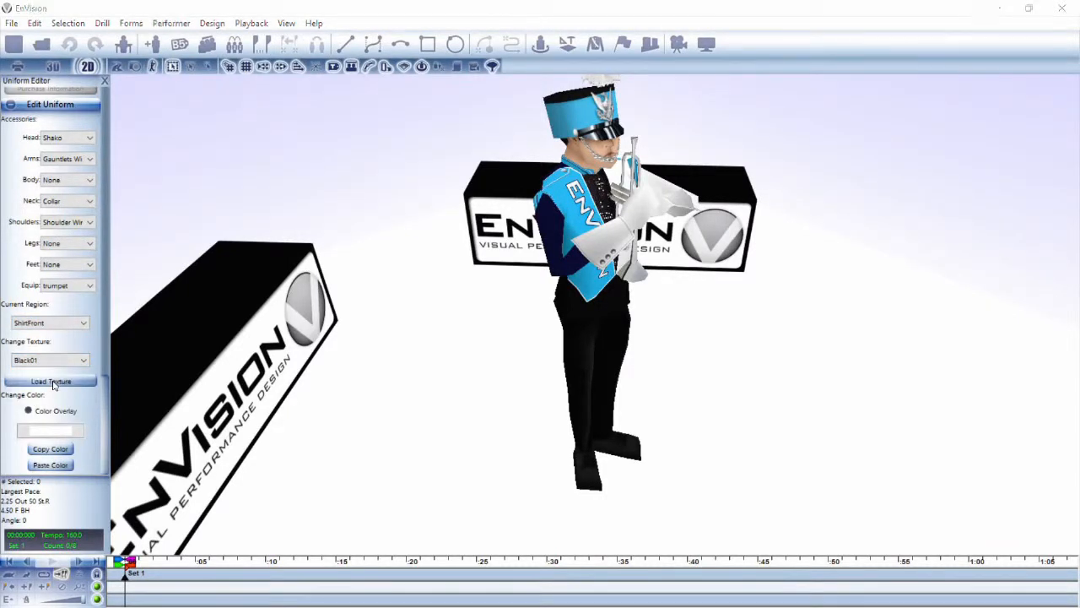
{"action": "left_click", "coordinate": [50, 382]}
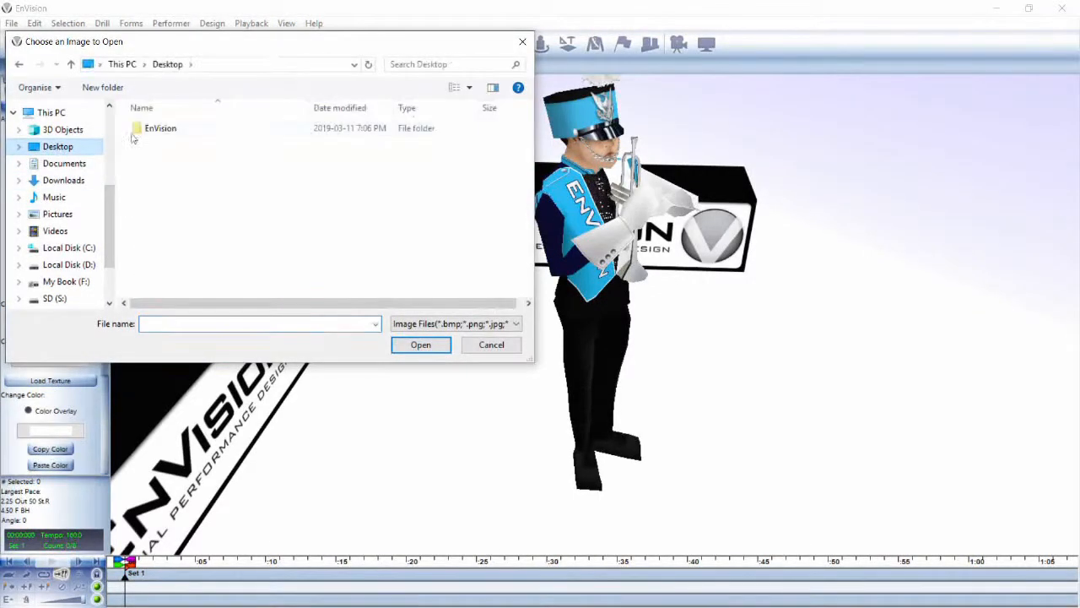
{"action": "double_click", "coordinate": [160, 129]}
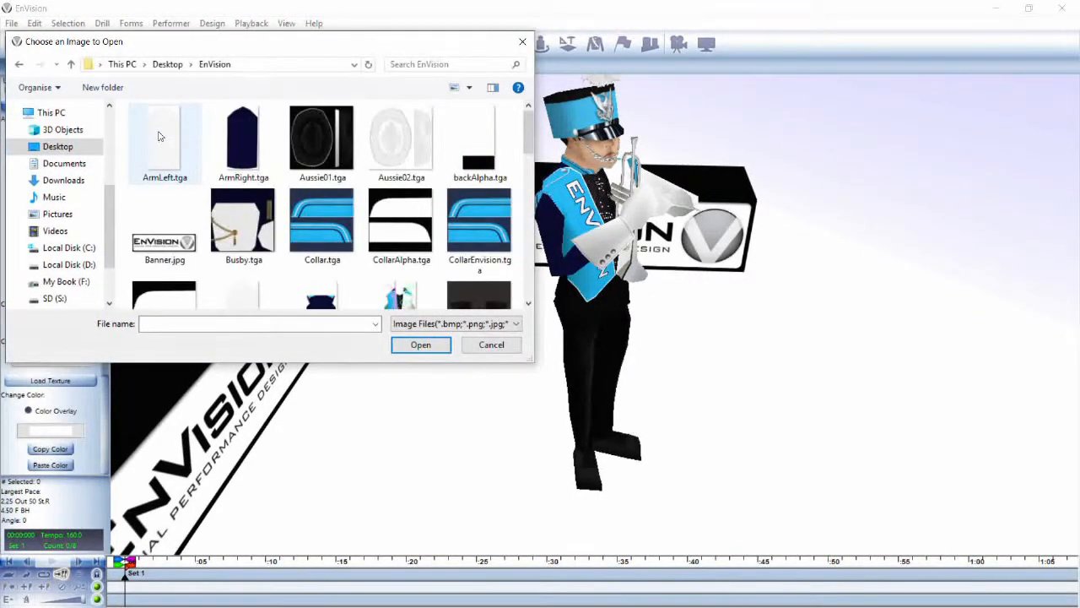
{"action": "left_click", "coordinate": [402, 253]}
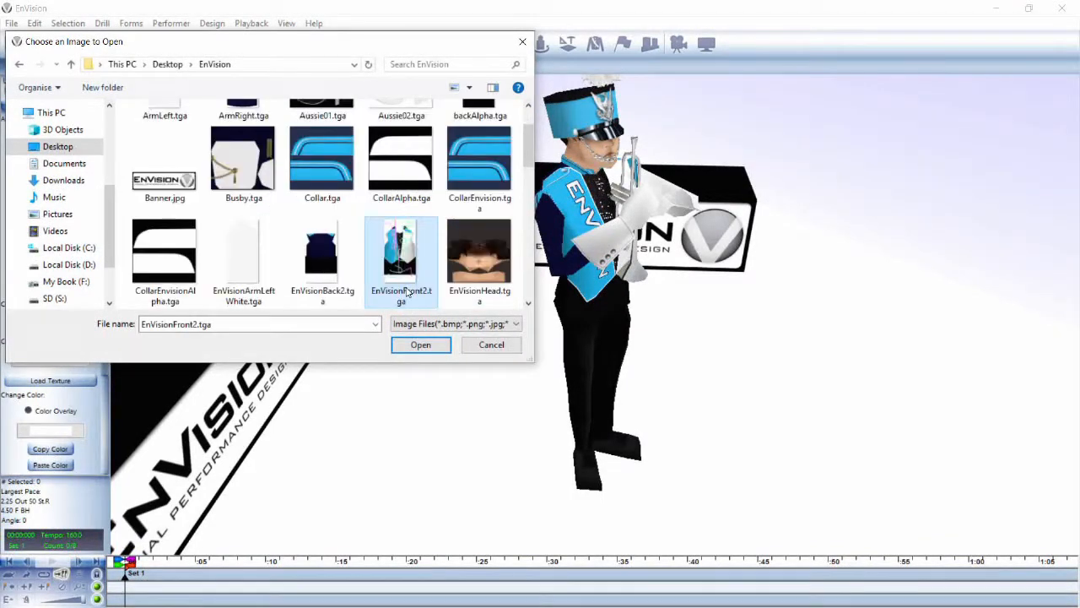
{"action": "left_click", "coordinate": [420, 344]}
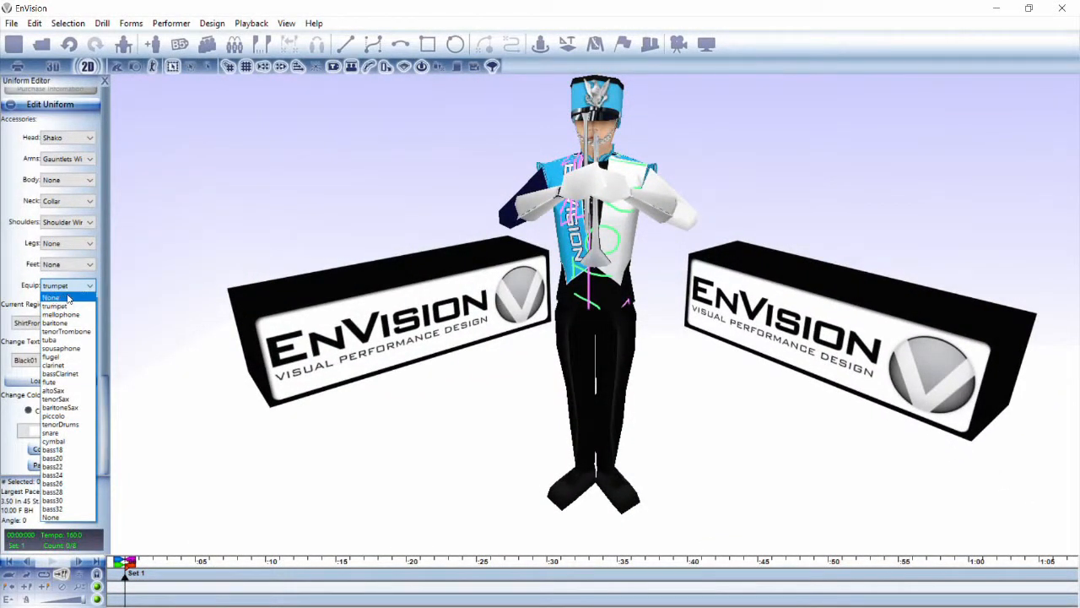
Step: Set the performer's Equip option to None to remove the trumpet
{"action": "left_click", "coordinate": [51, 297]}
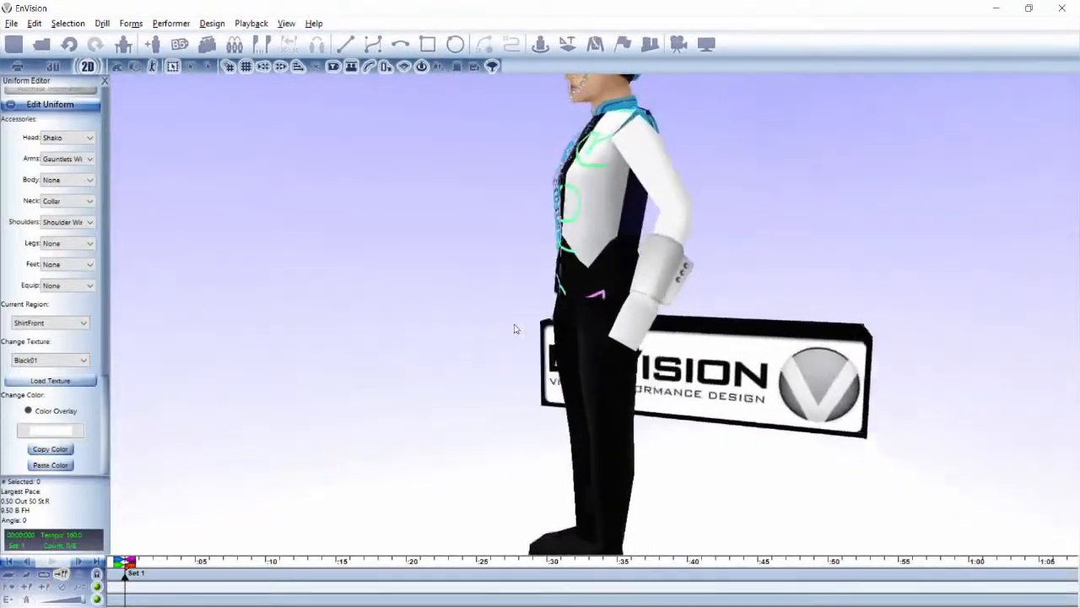
{"action": "key", "text": "alt+tab"}
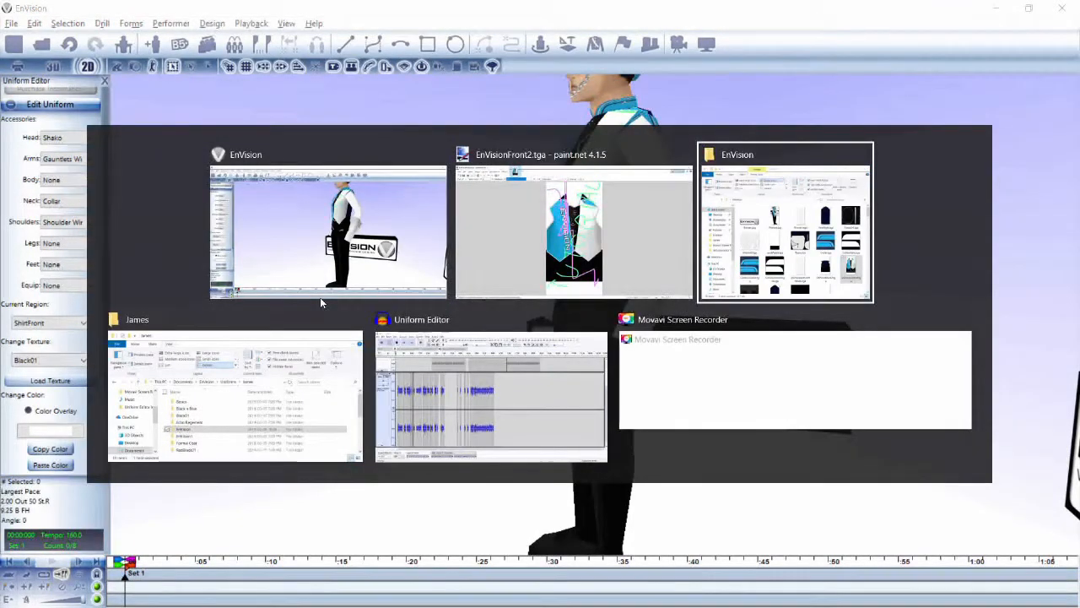
{"action": "left_click", "coordinate": [324, 233]}
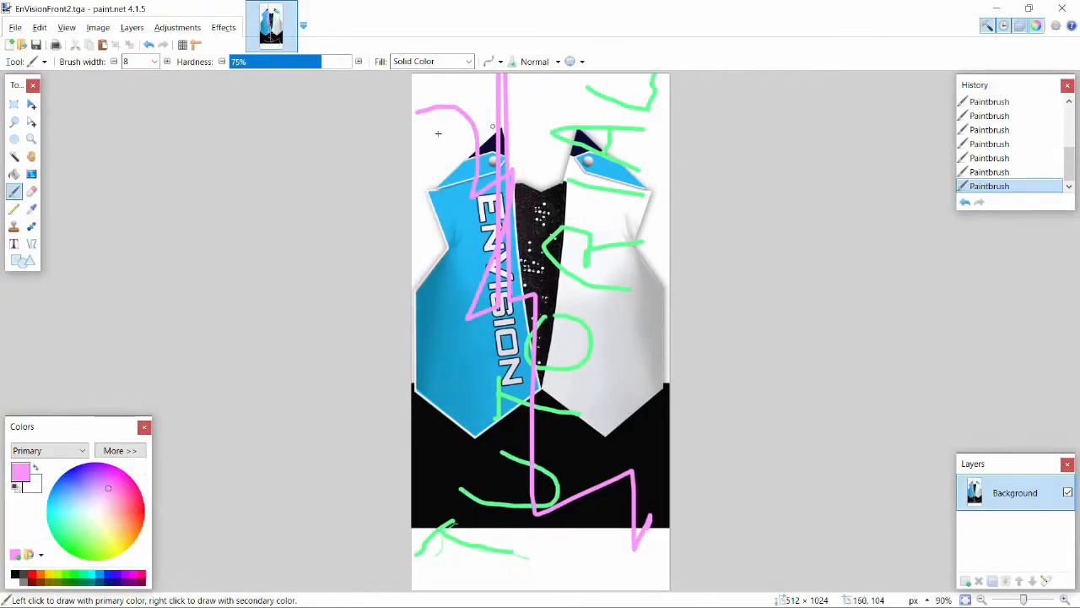
{"action": "key", "text": "alt+tab"}
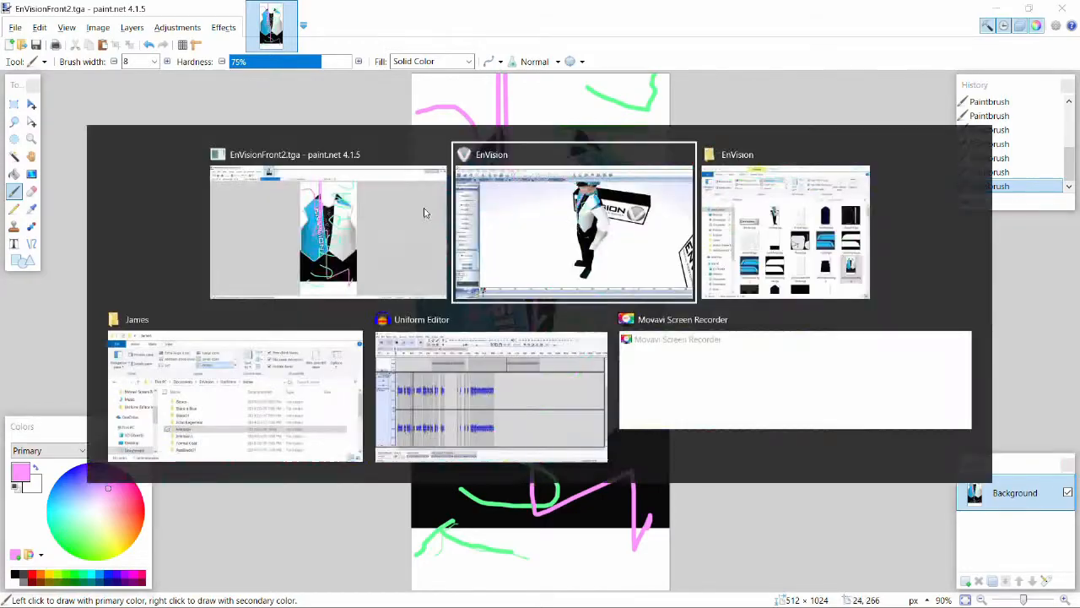